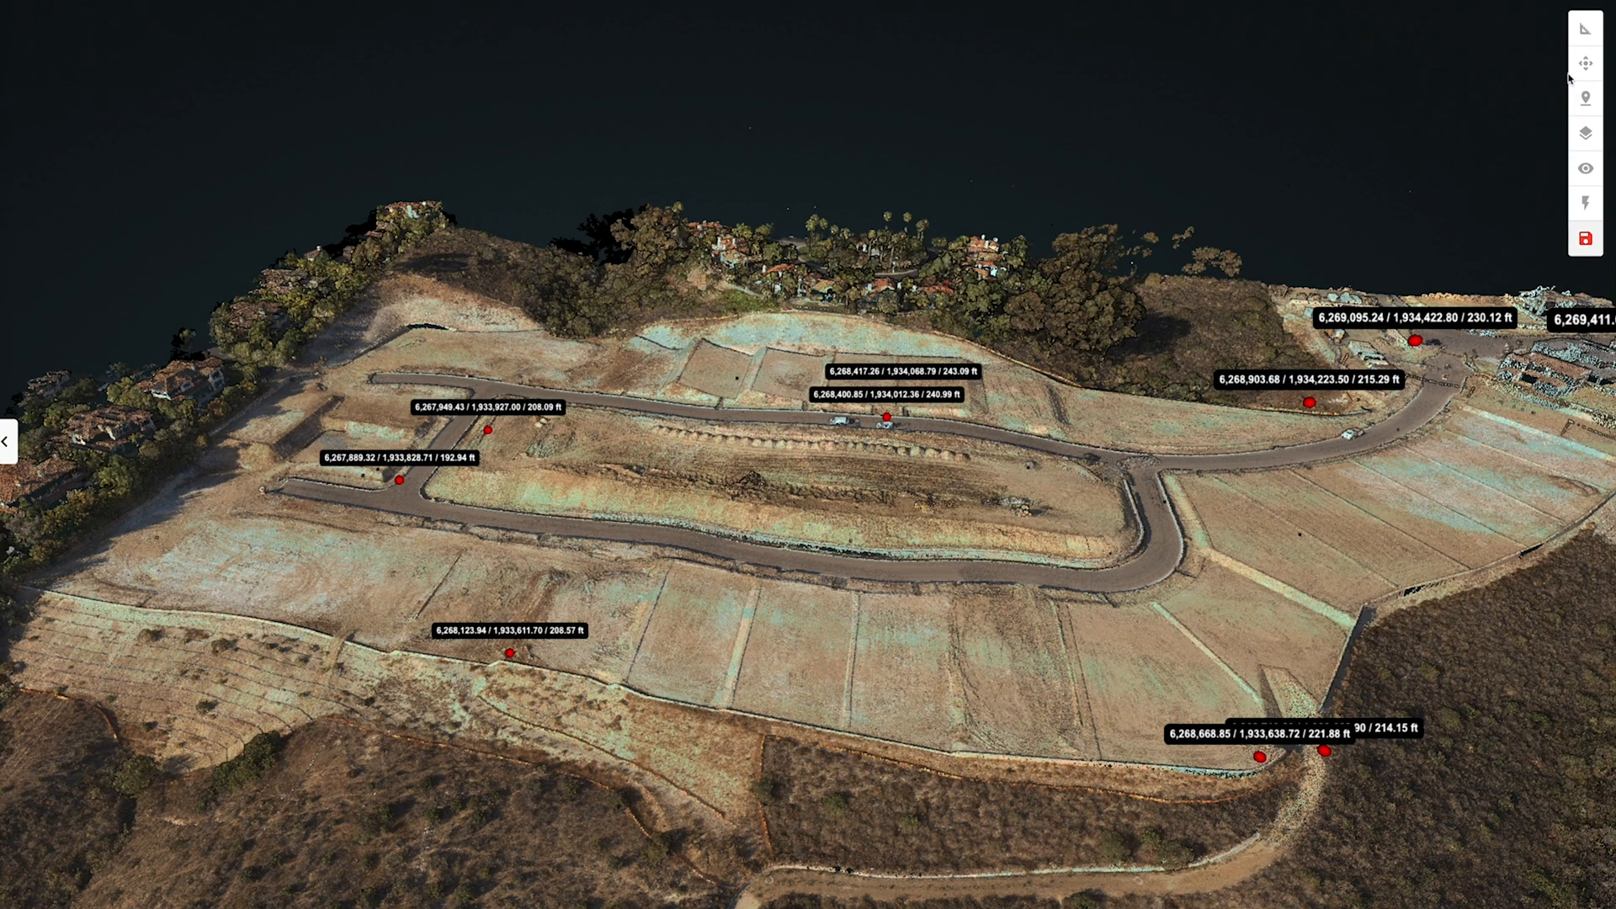
Set the ROCK Surveyor Demo layer's Contours slider to High density
left_click(1585, 135)
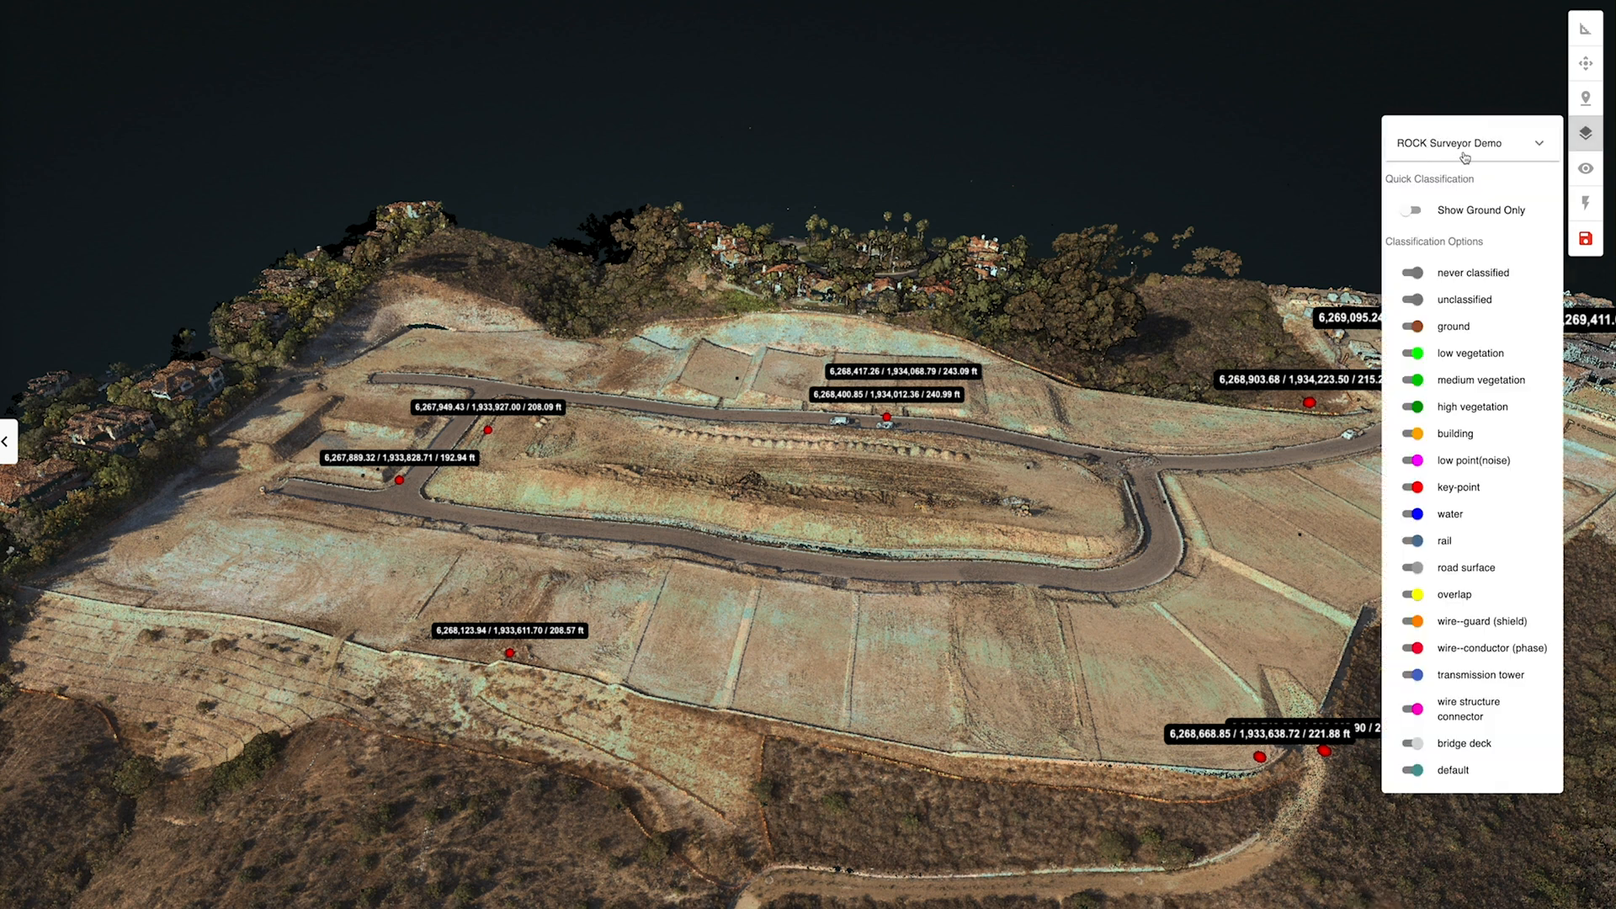
left_click(1537, 148)
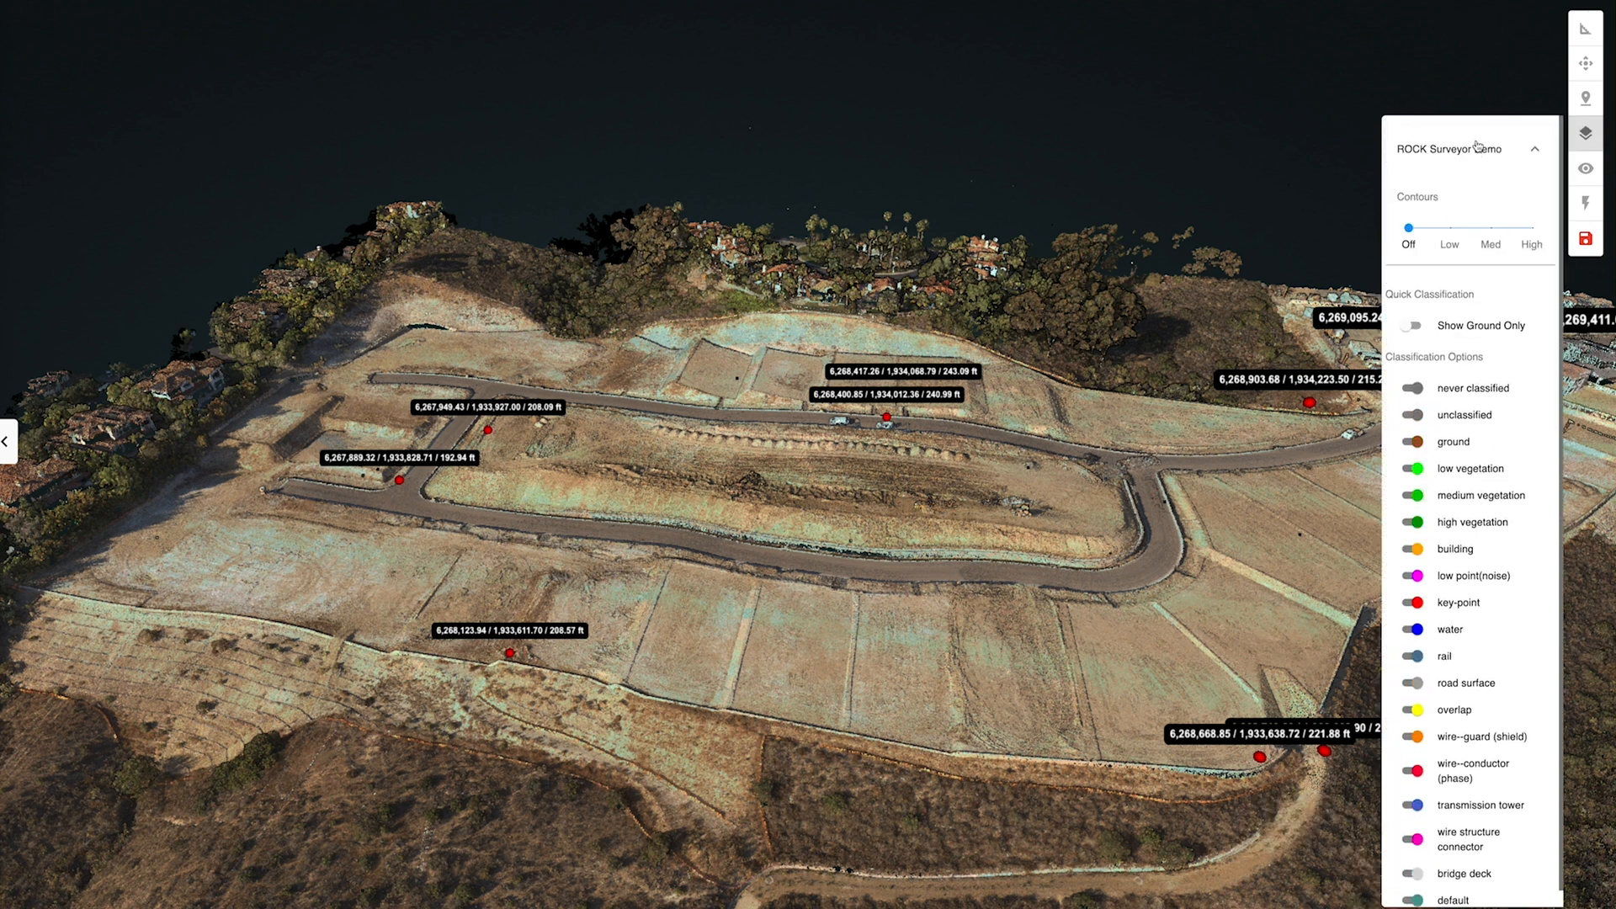
left_click_drag(1404, 227, 1530, 227)
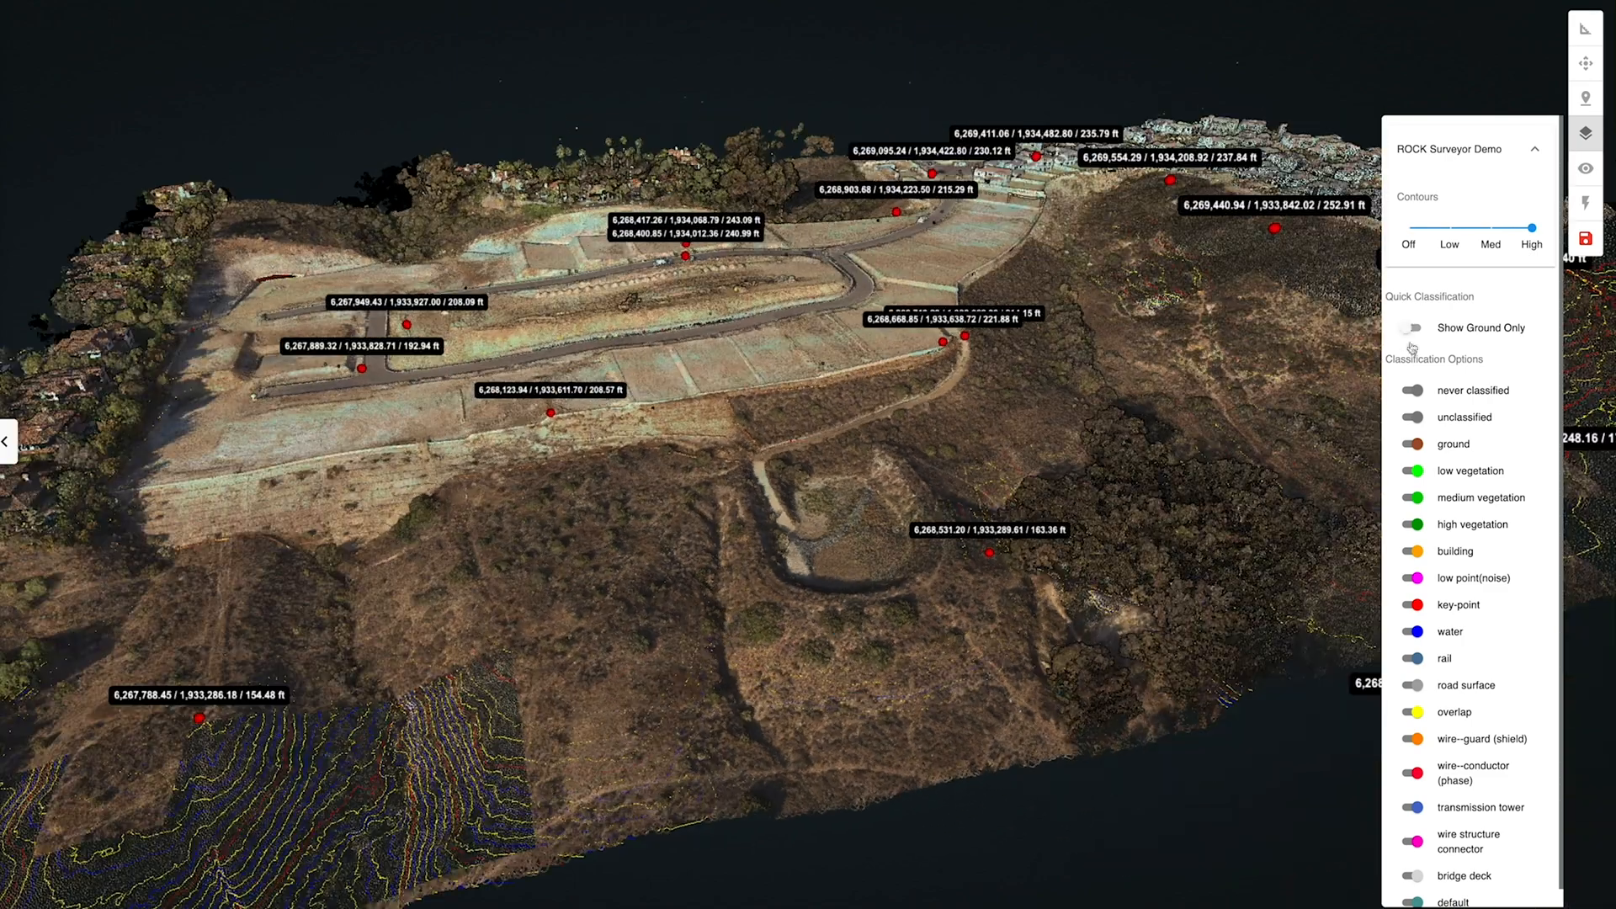
Expand the ROCK Surveyor Demo display settings to reach the Material dropdown (currently rgba)
left_click(1410, 328)
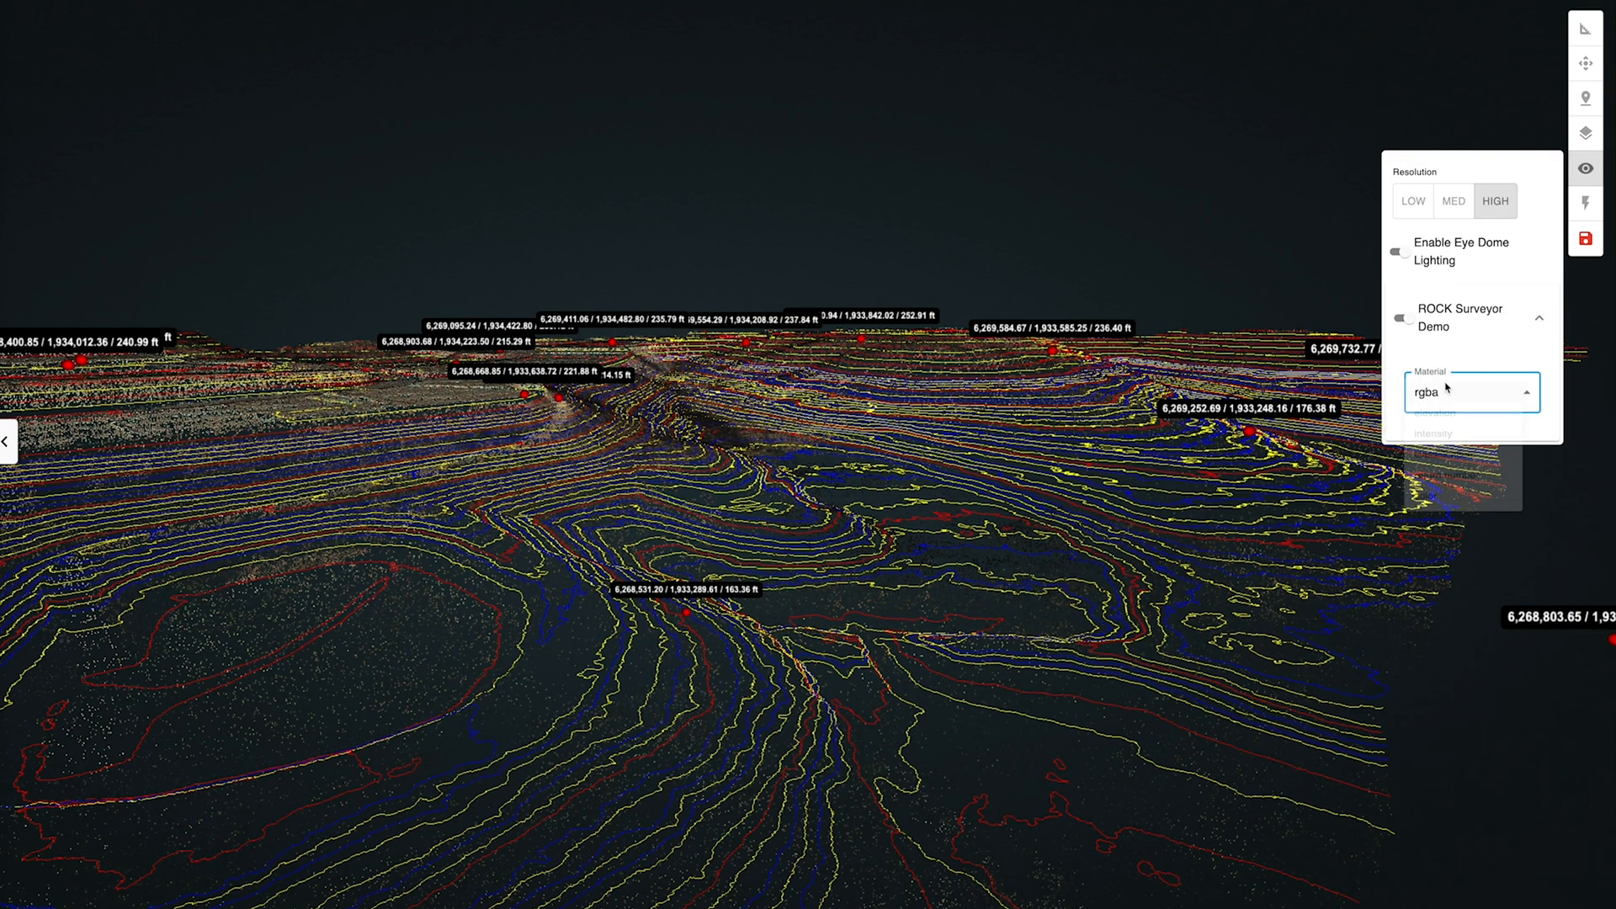
Colour the point cloud by elevation and enable Show Ground Only to hide trees
left_click(1466, 392)
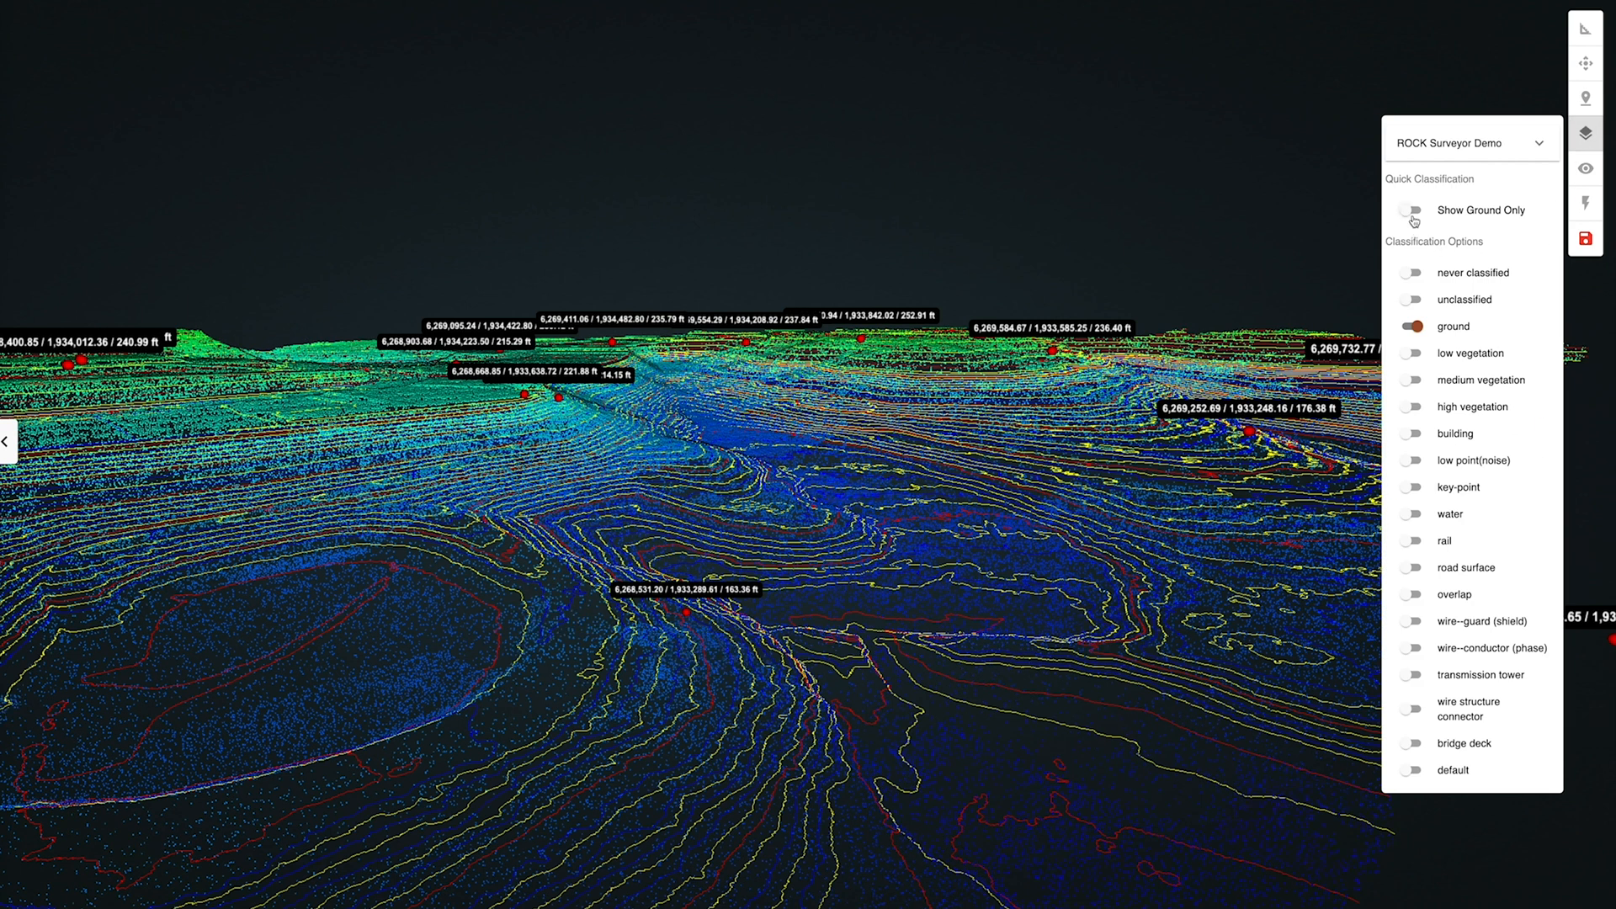
left_click(1412, 210)
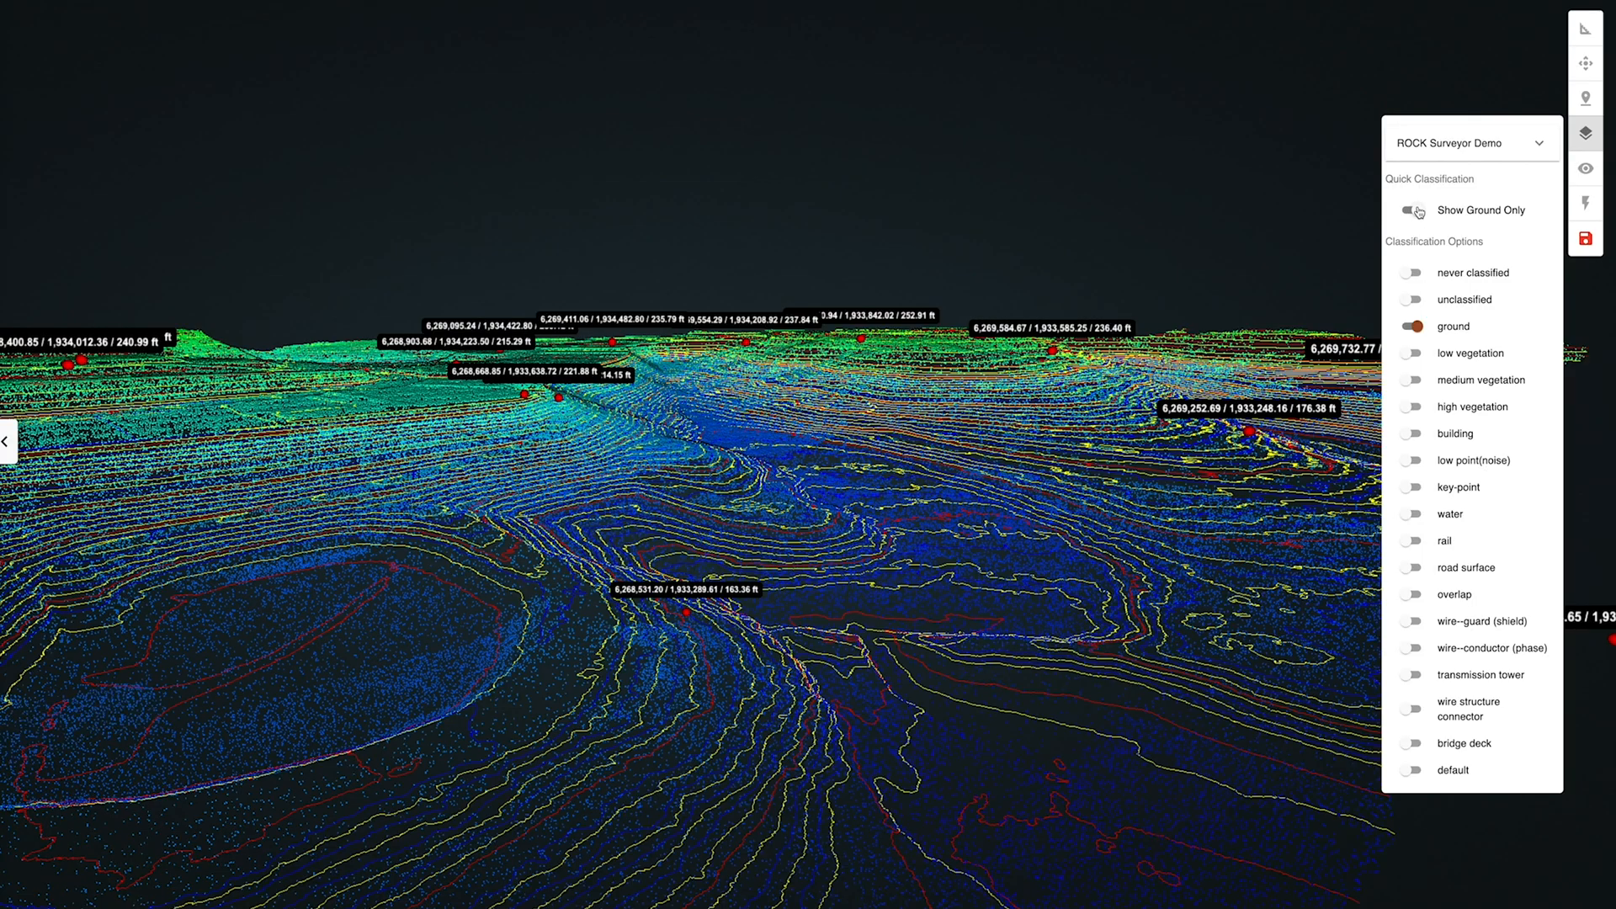
left_click(1413, 210)
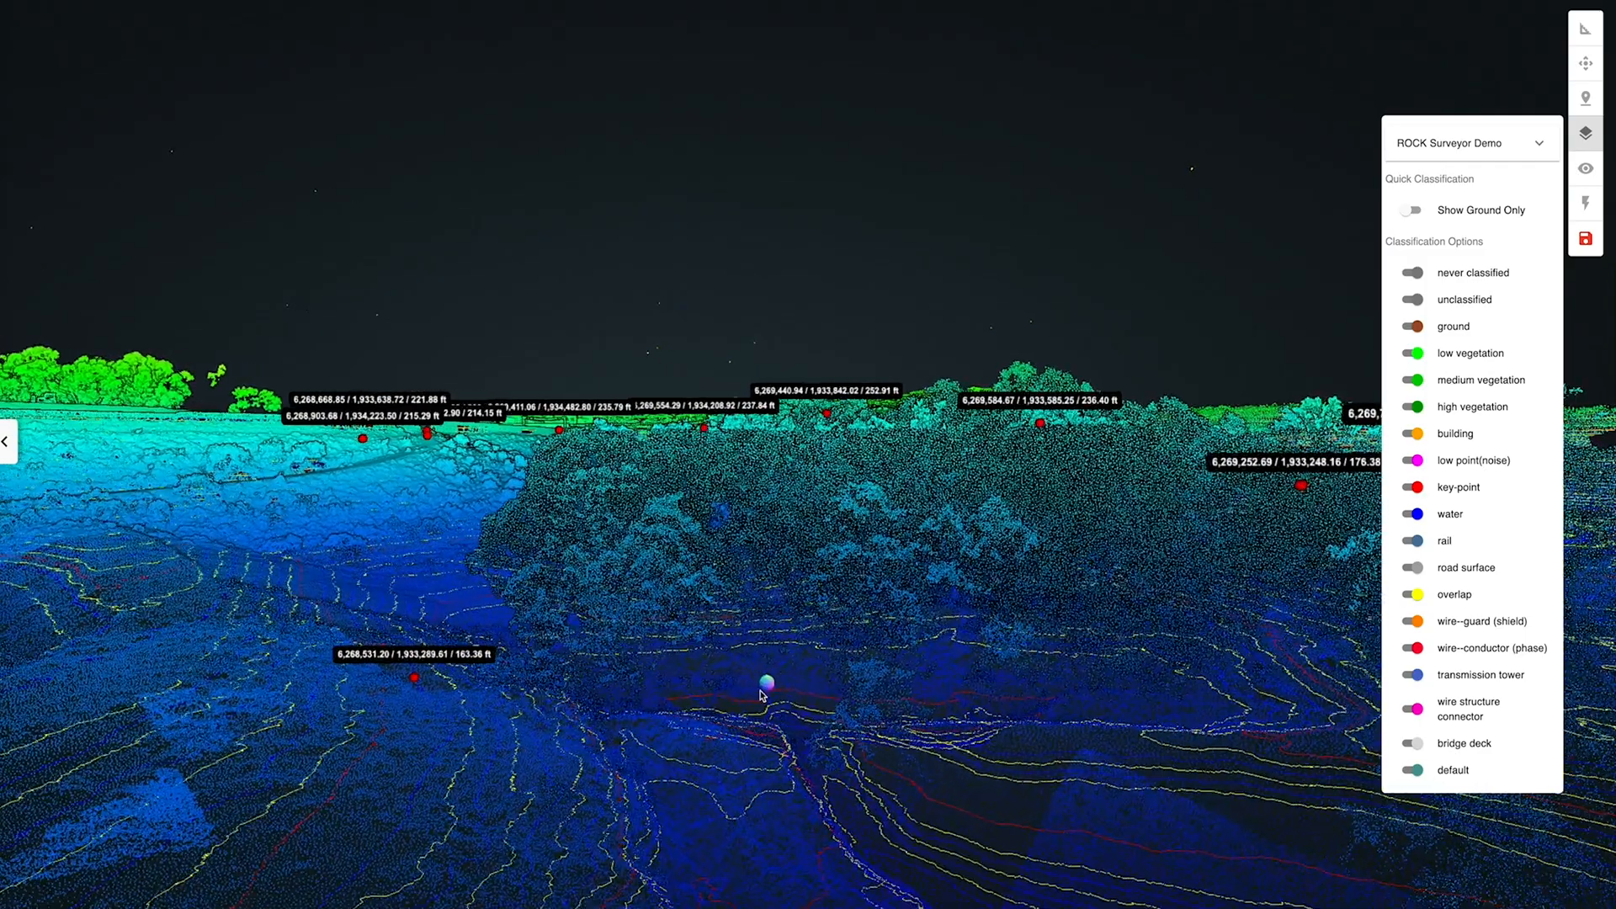
left_click(1412, 210)
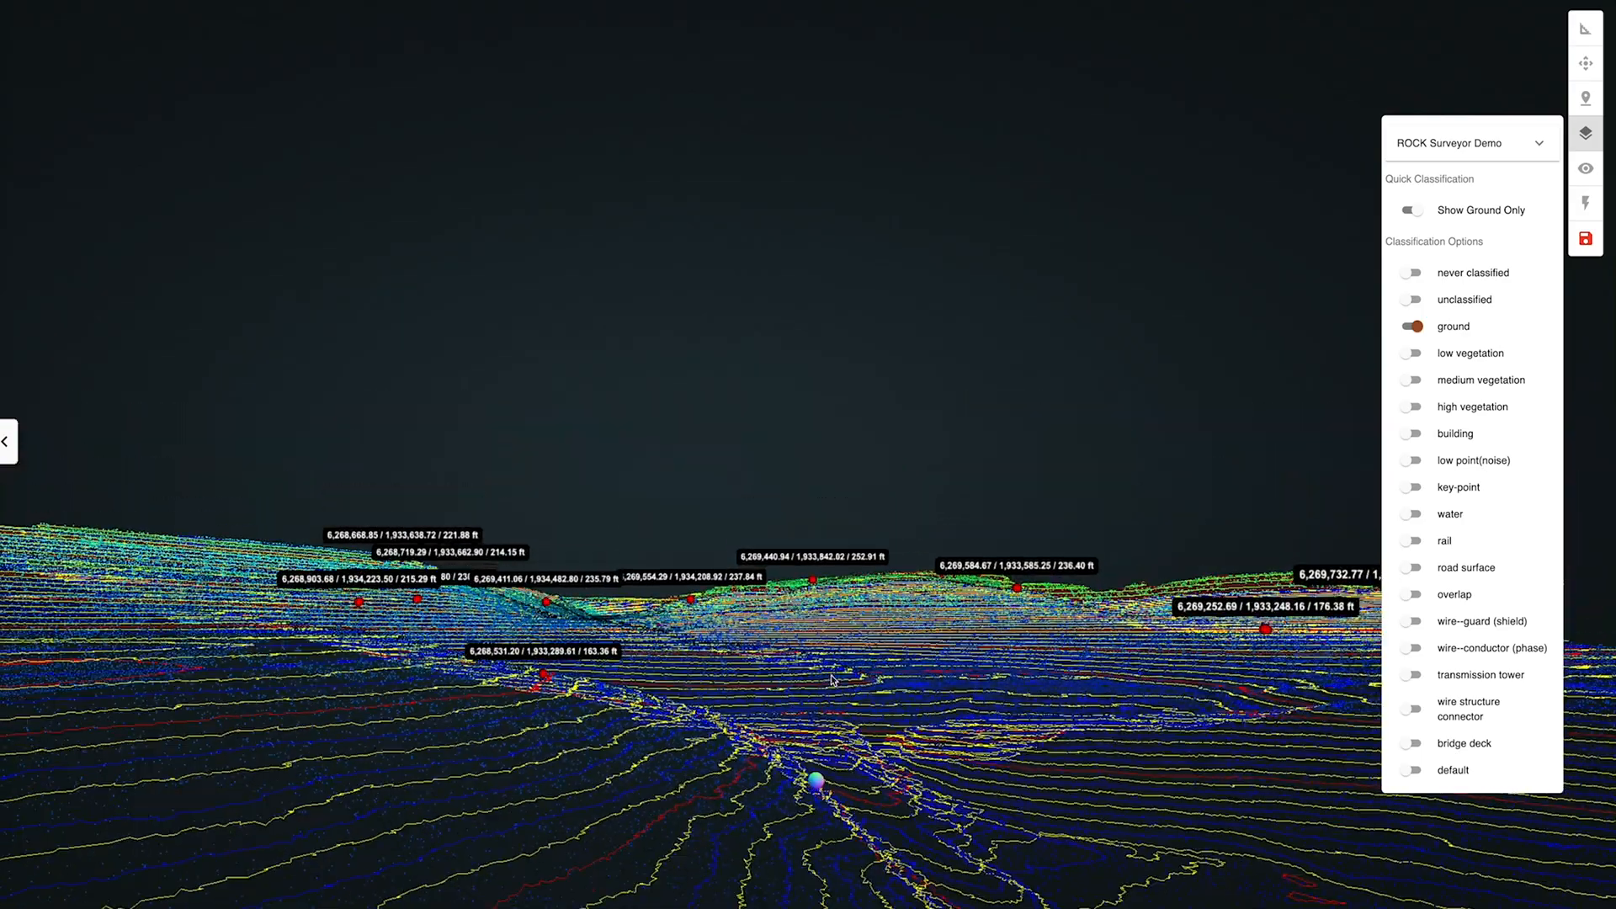
left_click_drag(833, 680, 976, 792)
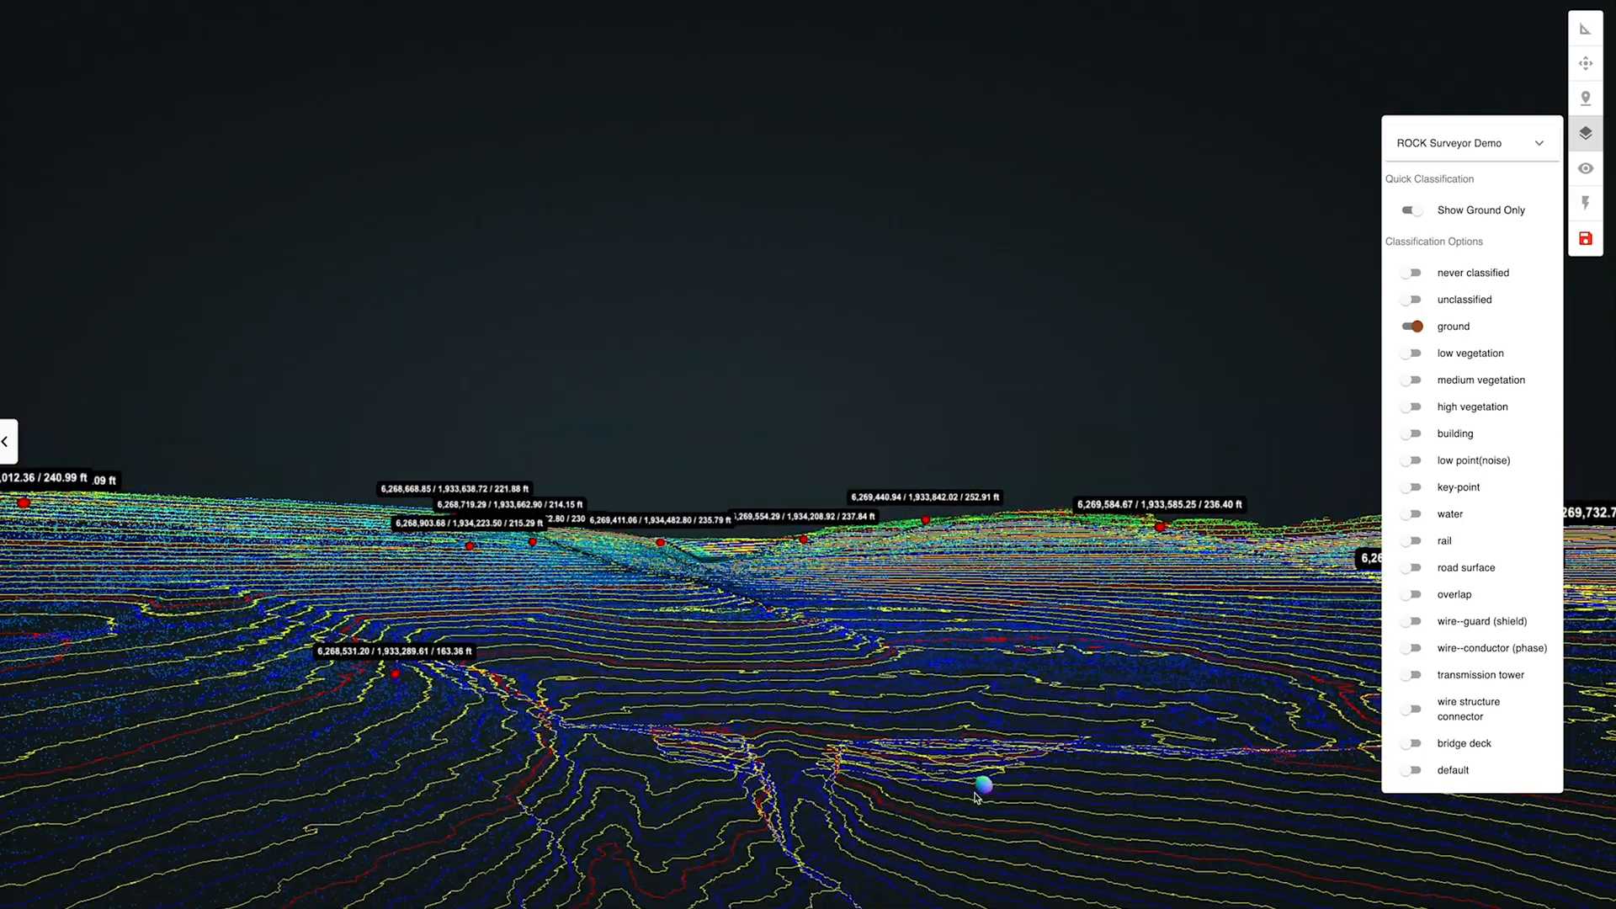